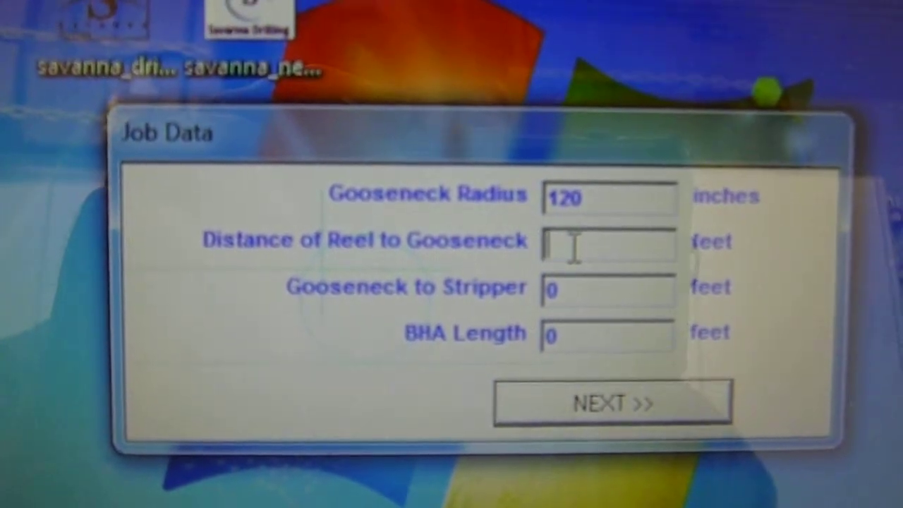
# Enter reel-to-gooseneck 45.932 ft, gooseneck-to-stripper 26.67 ft and BHA length 135 ft, then continue.
pyautogui.write('45.93')
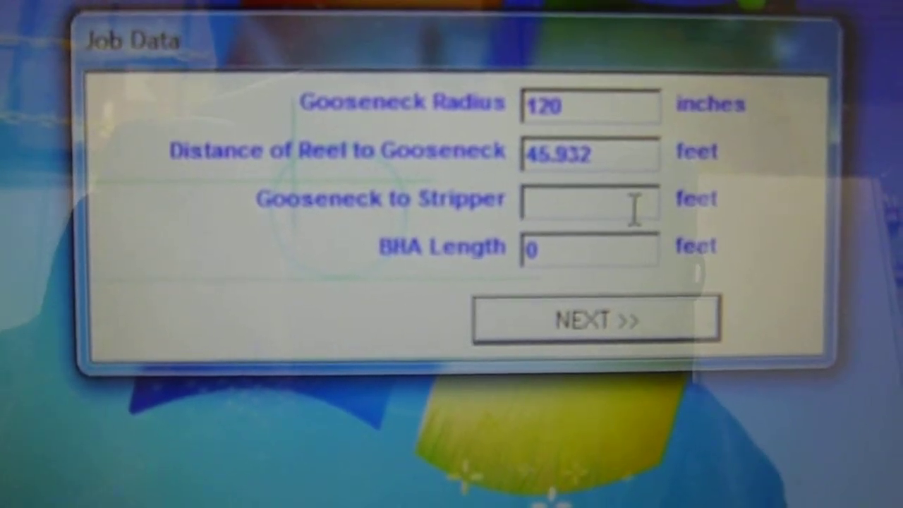
pyautogui.write('26.67')
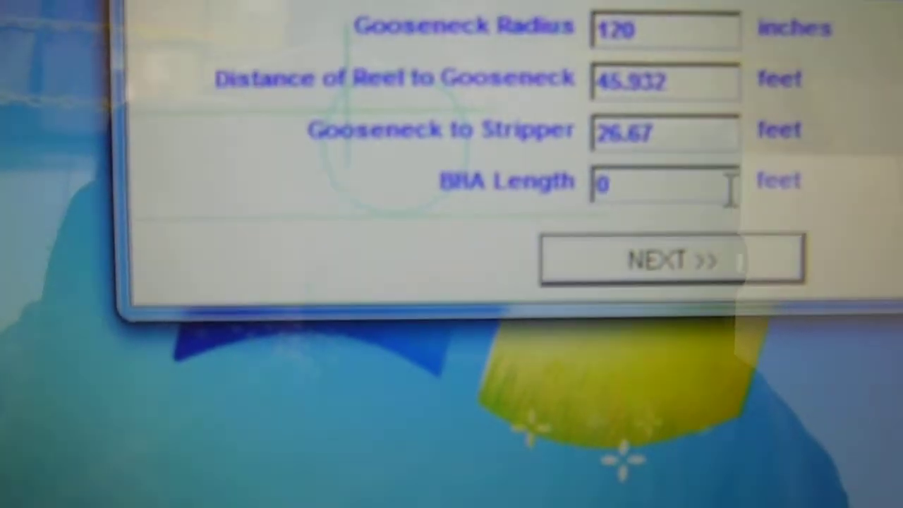
pyautogui.write('1')
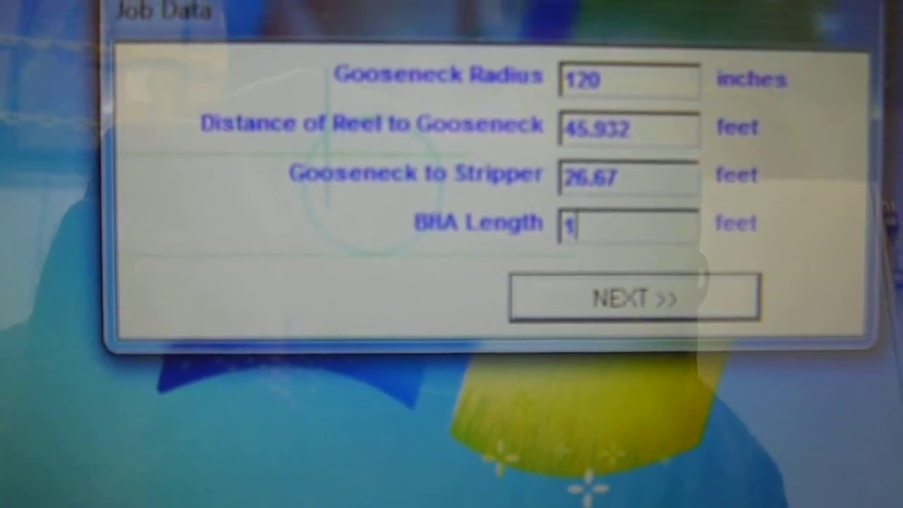
pyautogui.write('35')
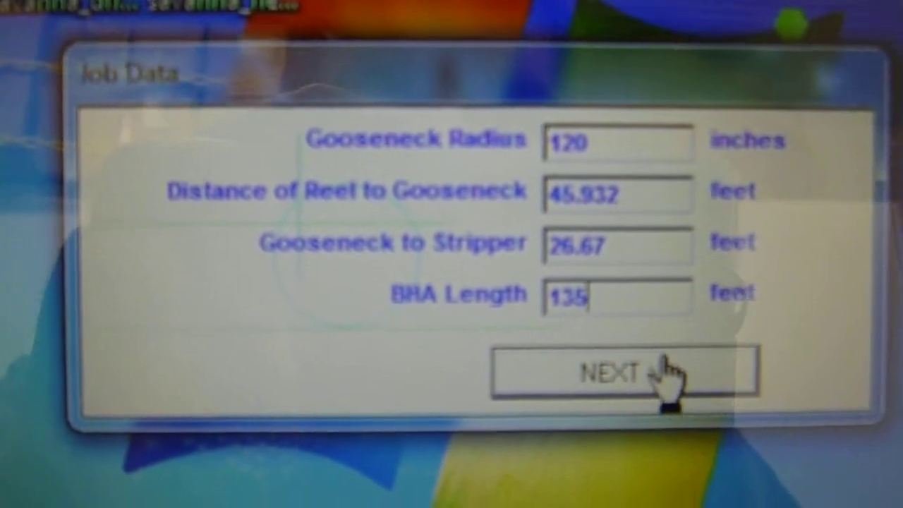
pyautogui.click(625, 374)
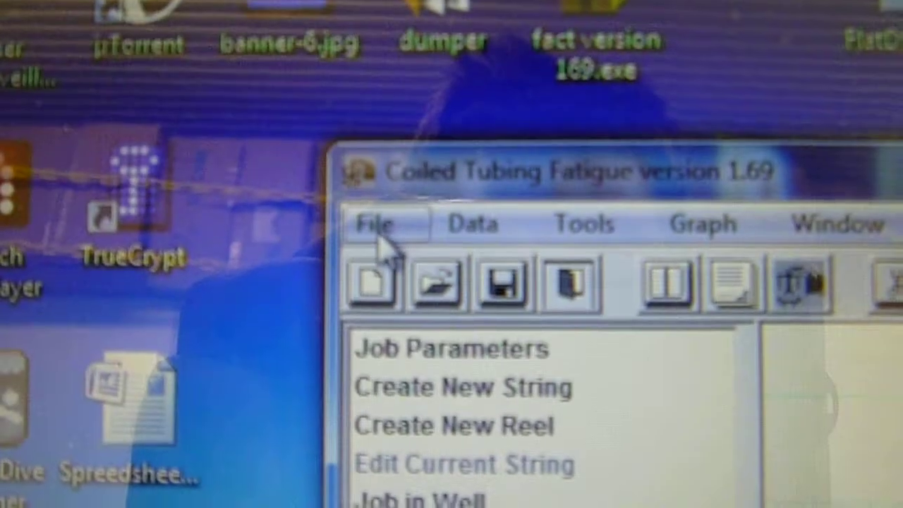
# Create a new fatigue file from the File menu to get the string data form.
pyautogui.click(377, 224)
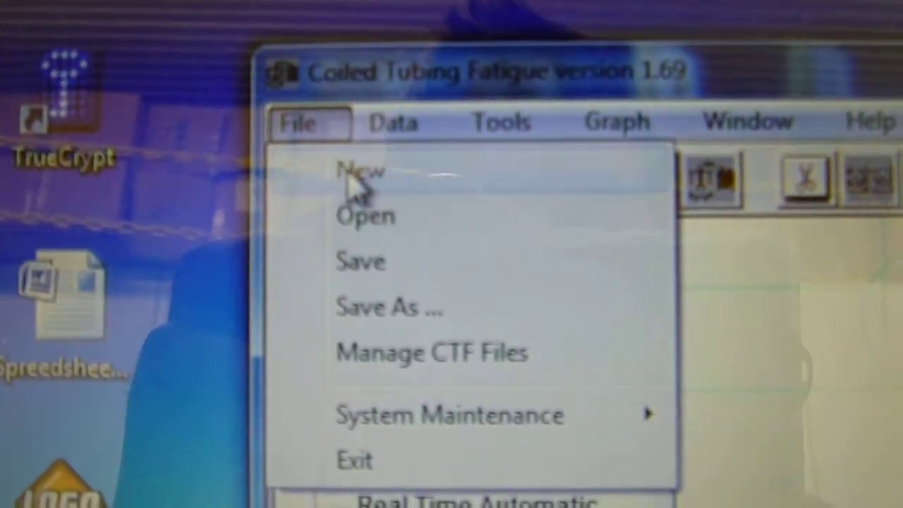
pyautogui.click(362, 171)
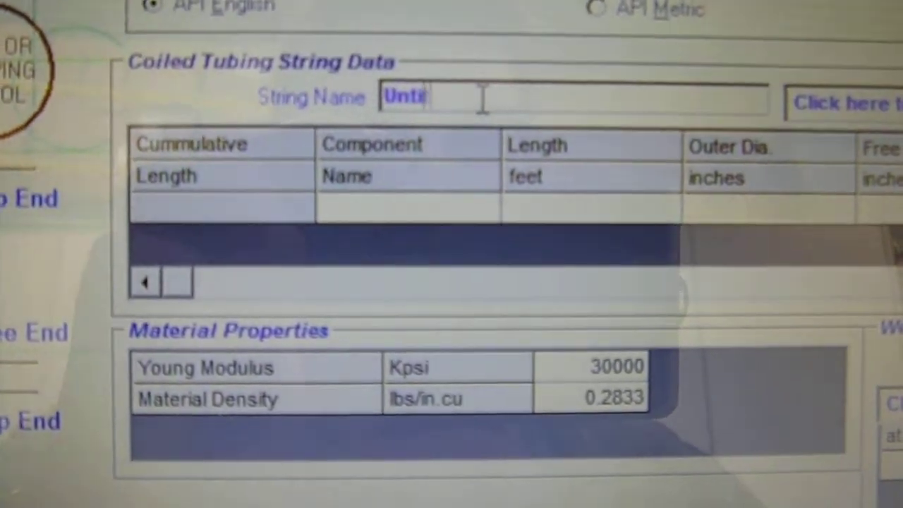
# Name the string 801 with a 1020 ft first section of 3.5 x 0.190 tubing.
pyautogui.write('80')
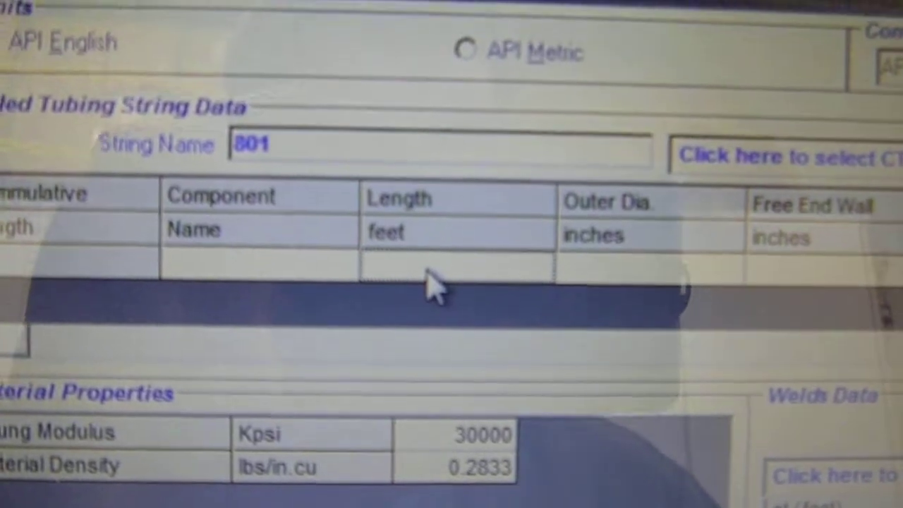
pyautogui.write('1020')
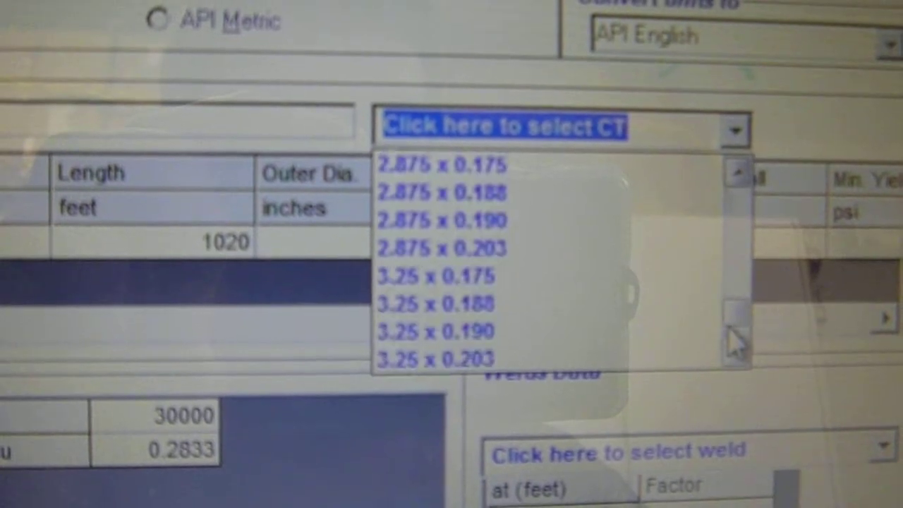
pyautogui.scroll(-3)
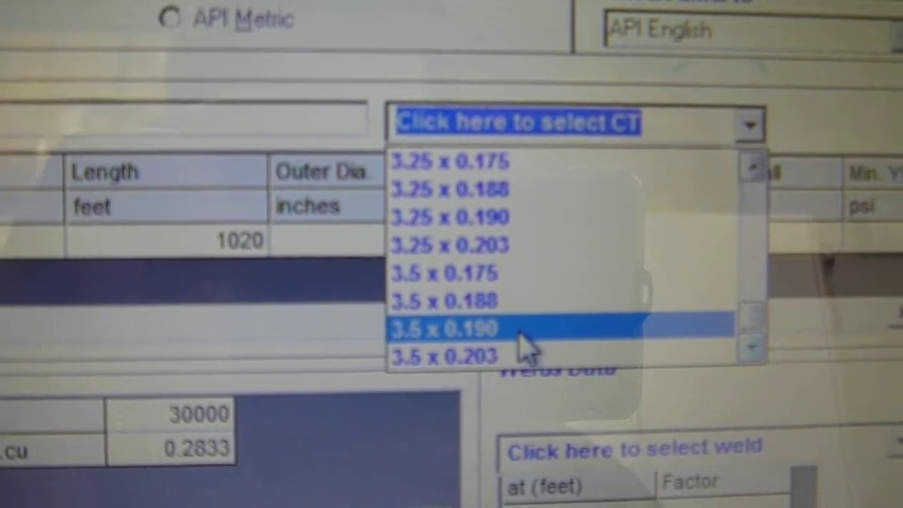
pyautogui.click(443, 327)
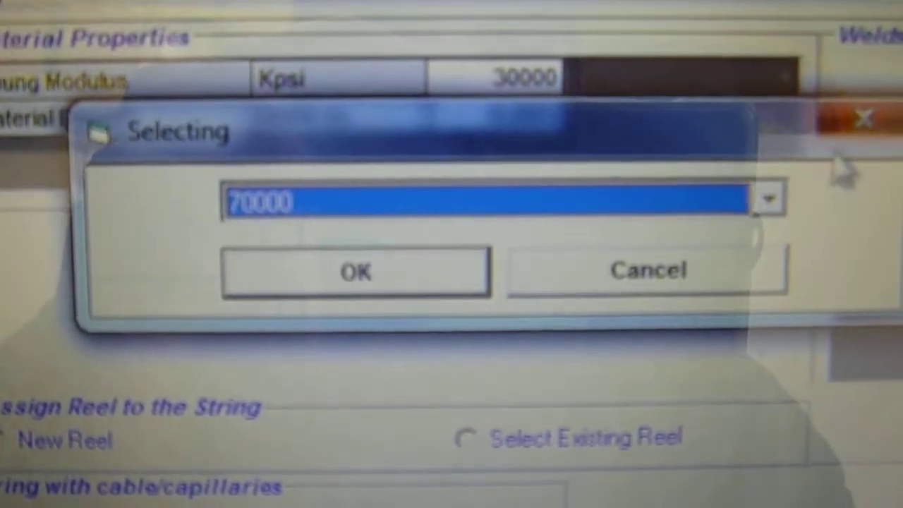
# Select 90000 as the first section's minimum yield strength and confirm.
pyautogui.click(768, 199)
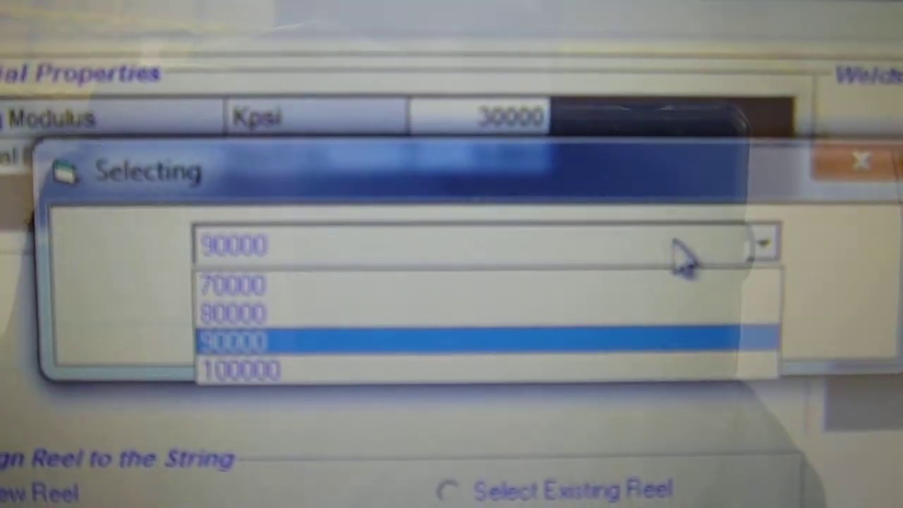
pyautogui.click(233, 341)
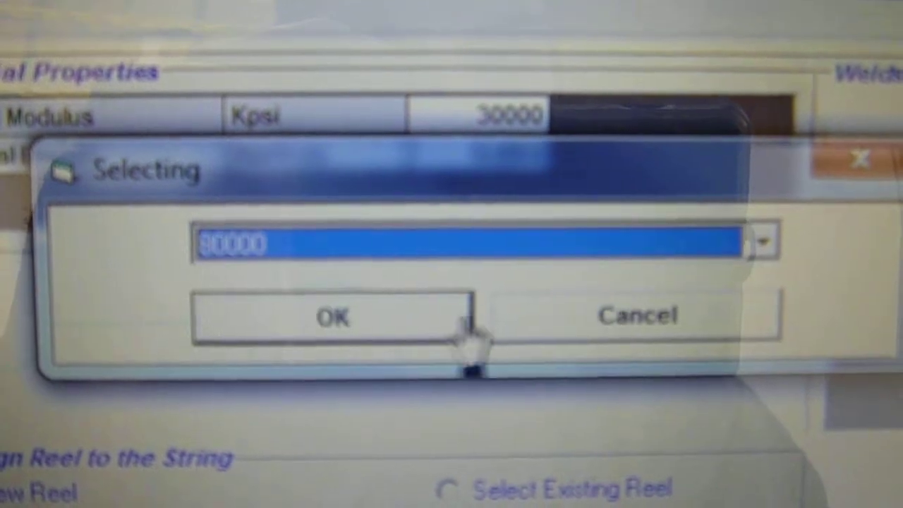
pyautogui.click(333, 318)
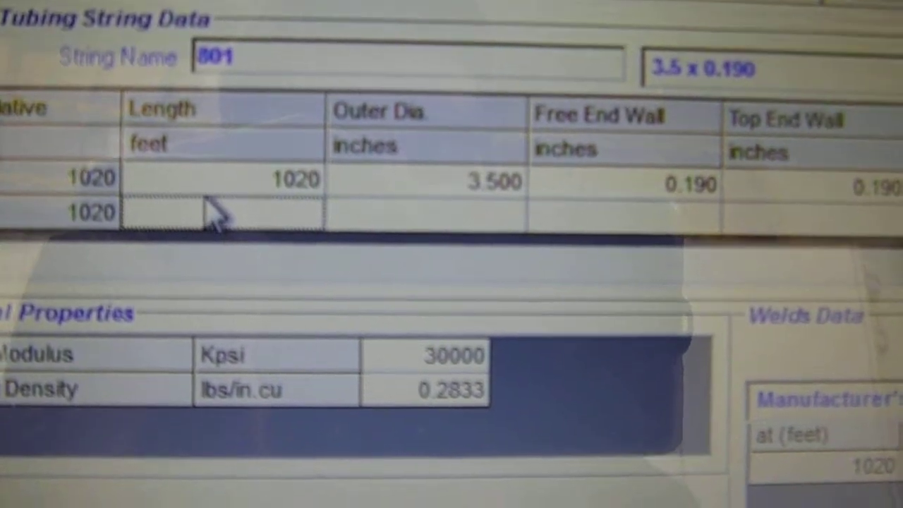
# Add a 1250 ft second section sized 3.5 x 0.190.
pyautogui.write('1250')
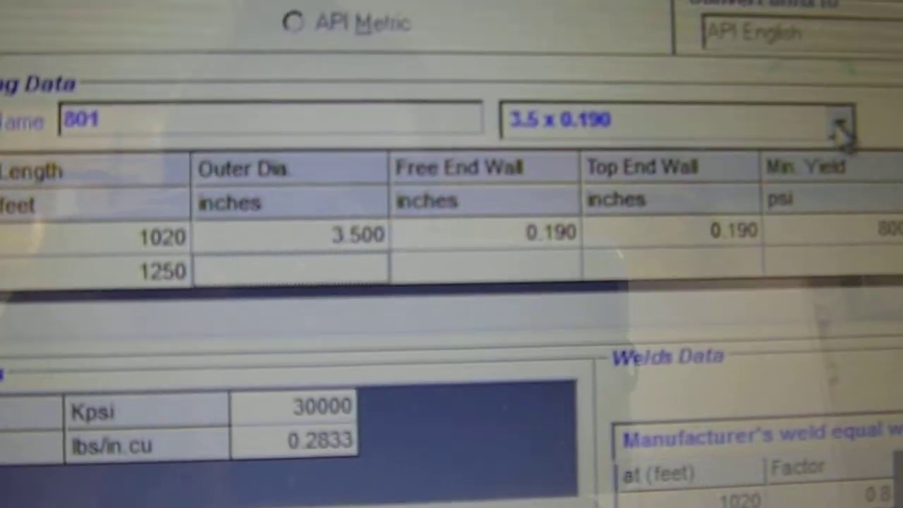
pyautogui.click(840, 120)
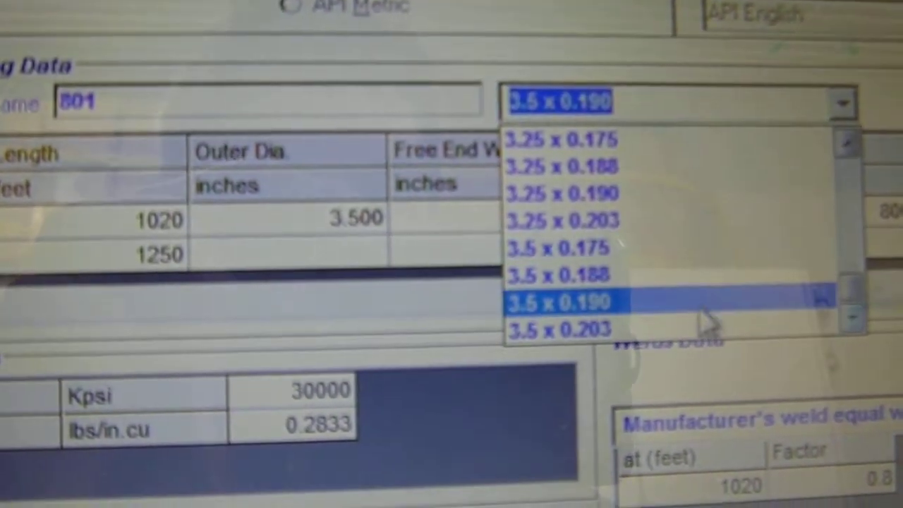
pyautogui.click(561, 301)
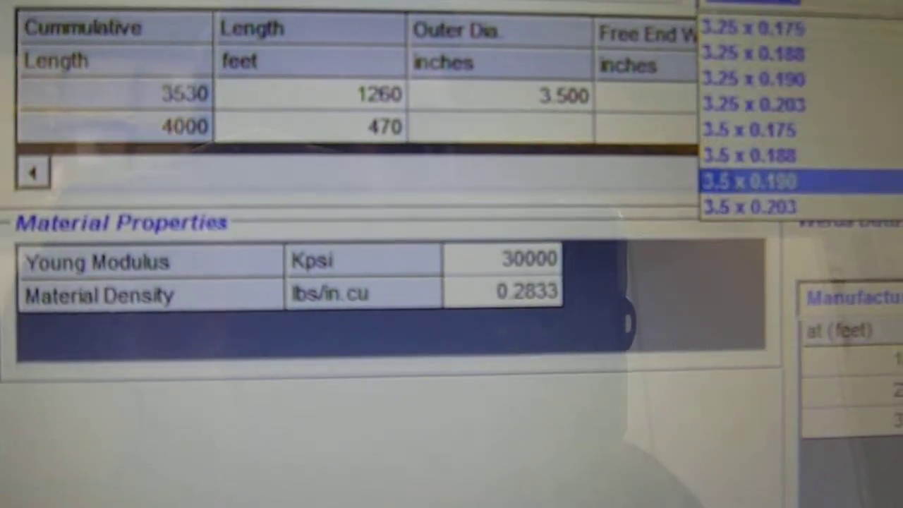
# Size the last section 3.5 x 0.190 and define reel RIG 406 CT1500 (core 149, width 69, OD 113).
pyautogui.click(747, 180)
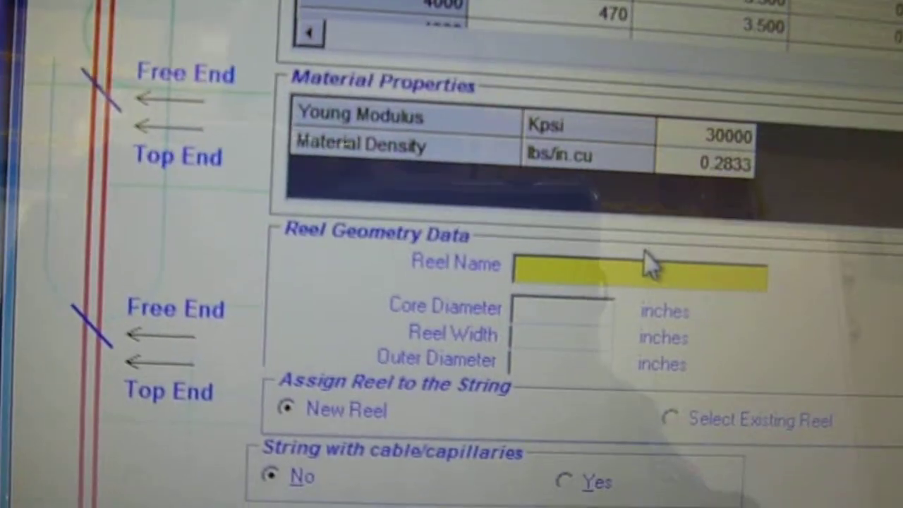
pyautogui.write('r')
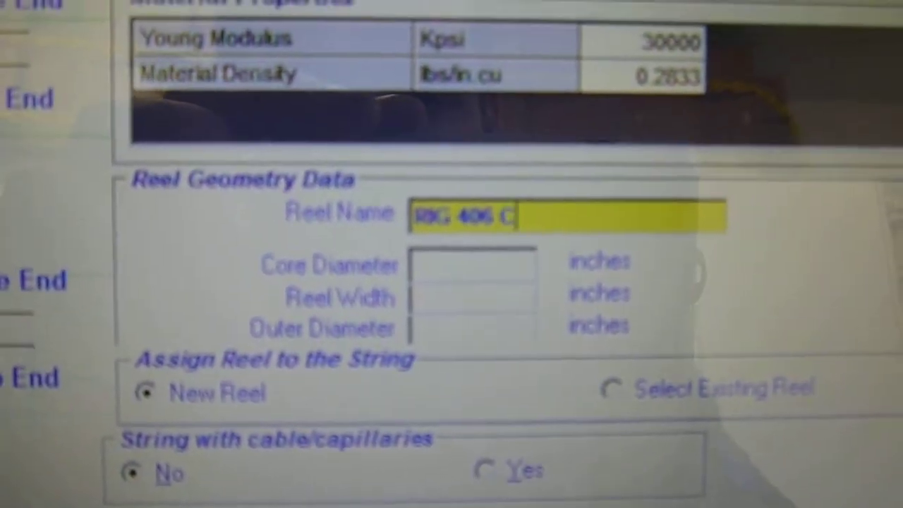
pyautogui.write('CT1500')
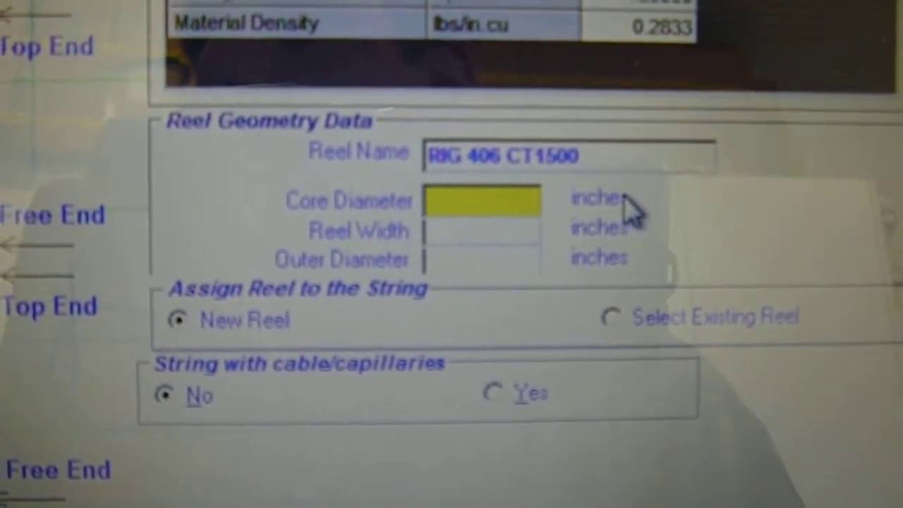
pyautogui.write('149')
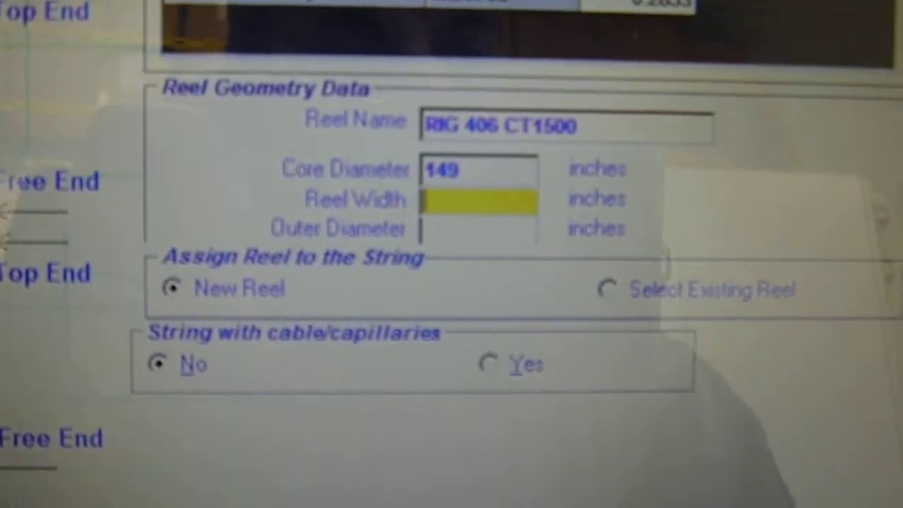
pyautogui.write('69')
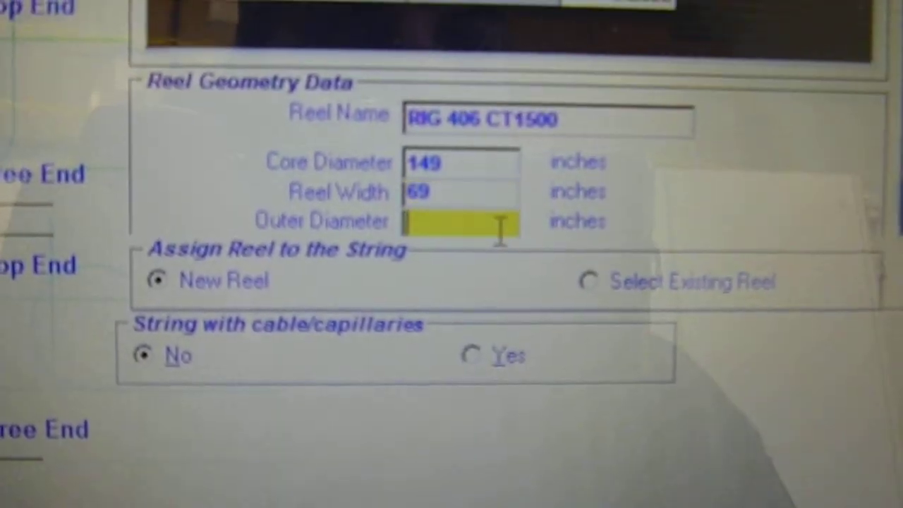
pyautogui.write('113')
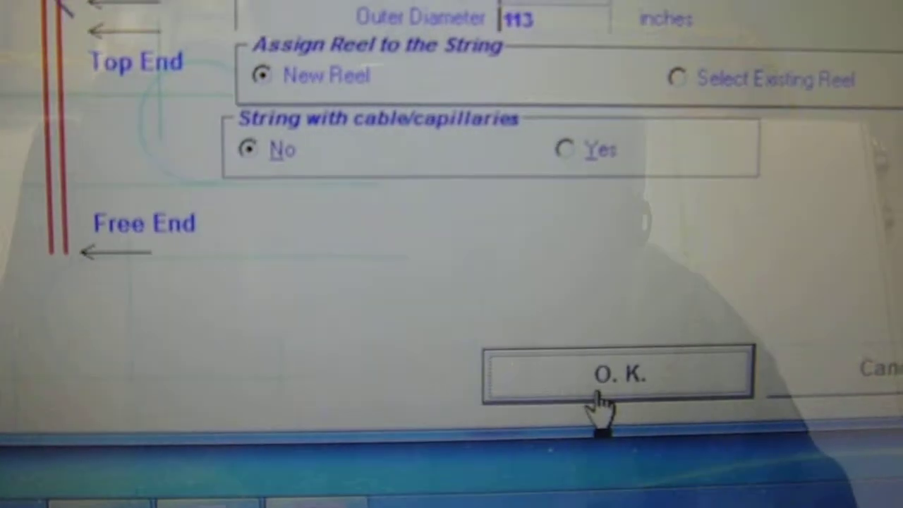
pyautogui.click(617, 372)
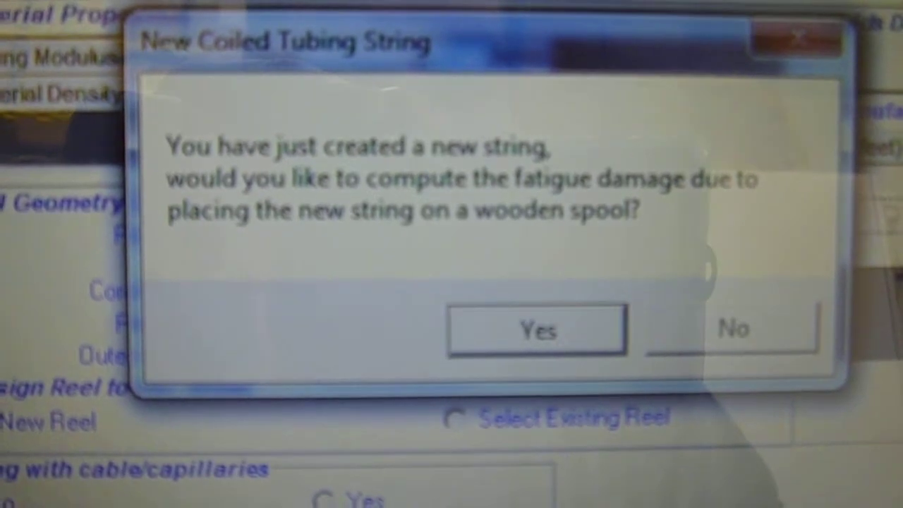
# Dismiss the wooden spool prompt and return to the 4000 ft string's life-consumption chart.
pyautogui.click(537, 328)
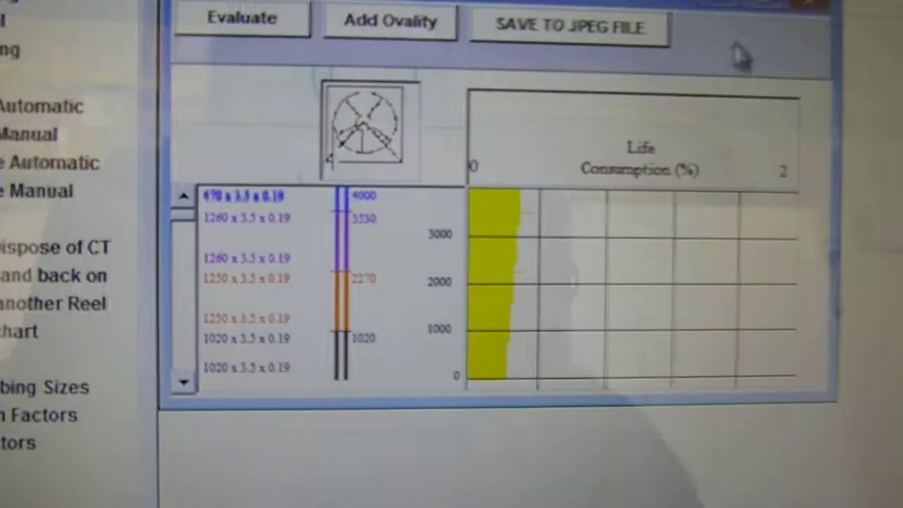
pyautogui.click(569, 27)
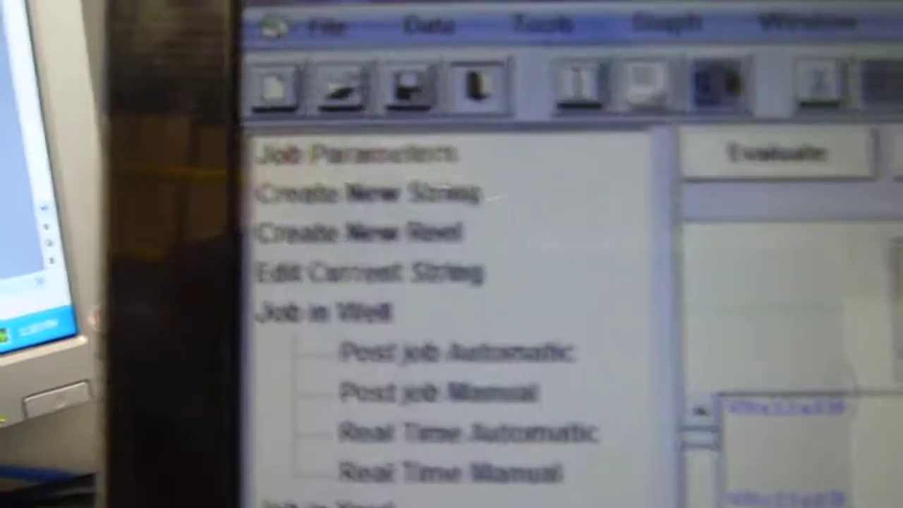
# Save the string and reel as a CTF file, entering file name 18.
pyautogui.click(320, 25)
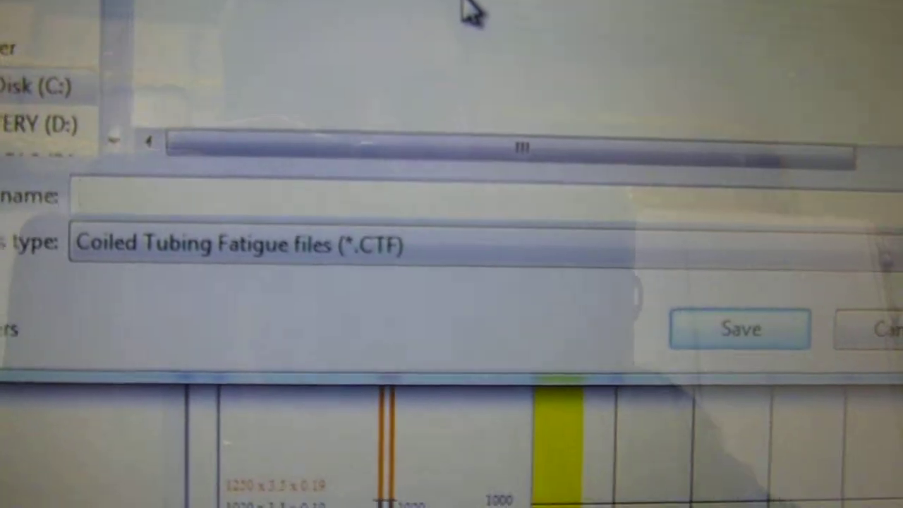
pyautogui.write('18')
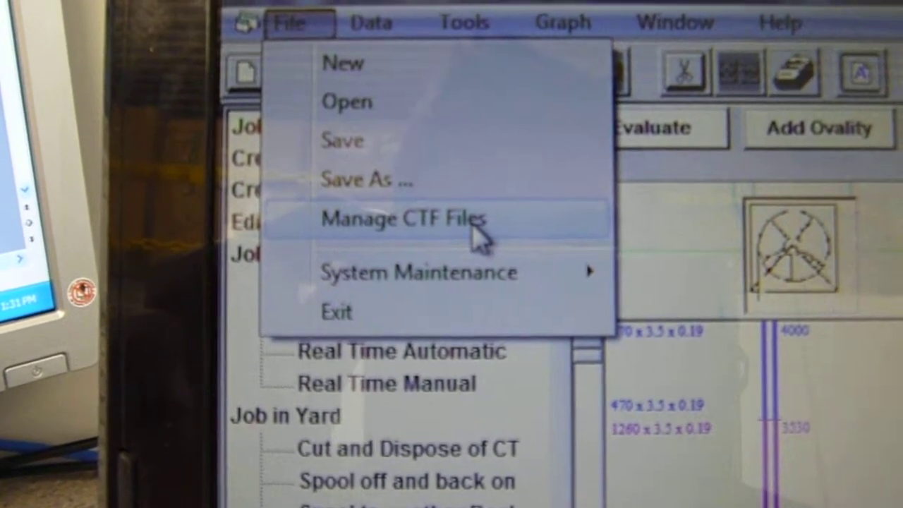
pyautogui.click(408, 218)
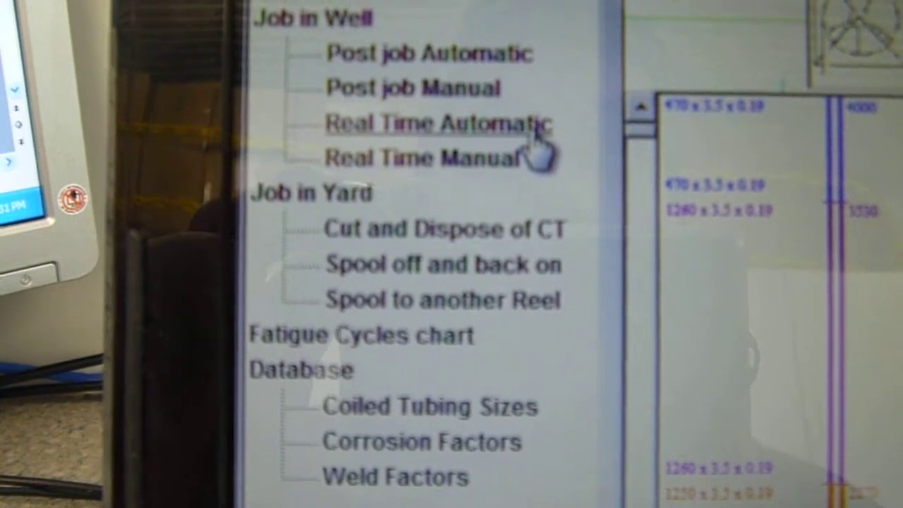
# Start real-time automatic tracking in the well using the FlatDB.mdb database.
pyautogui.click(438, 124)
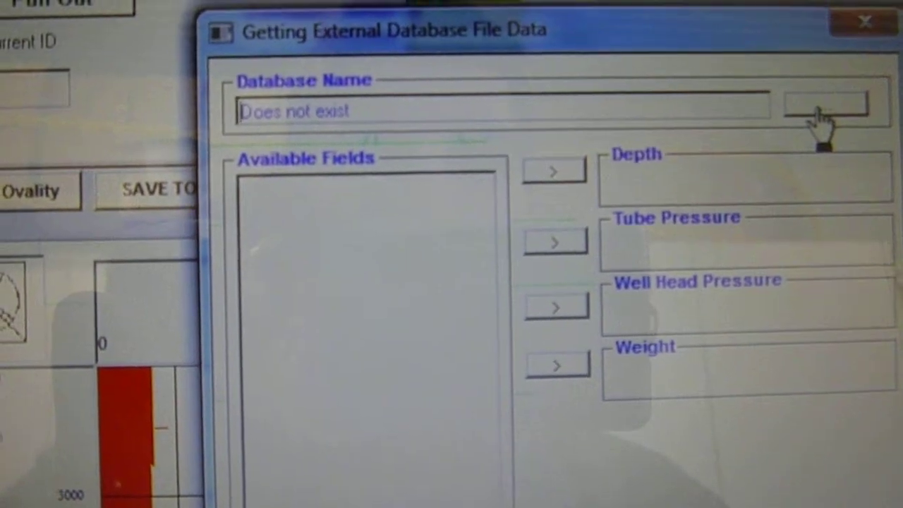
pyautogui.click(825, 105)
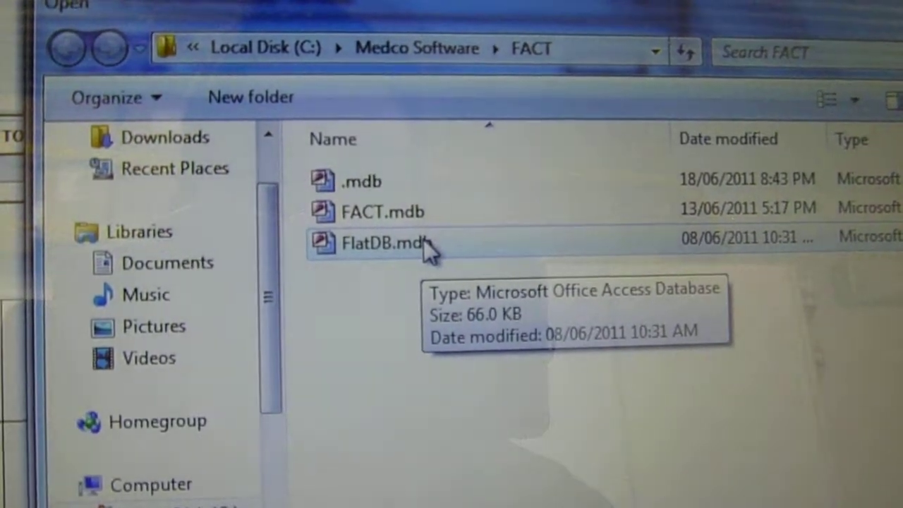
pyautogui.click(384, 234)
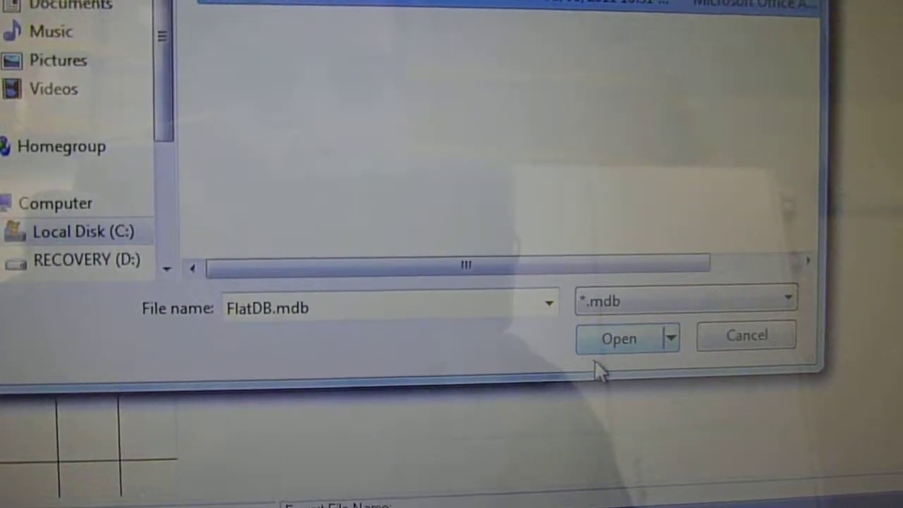
pyautogui.click(619, 338)
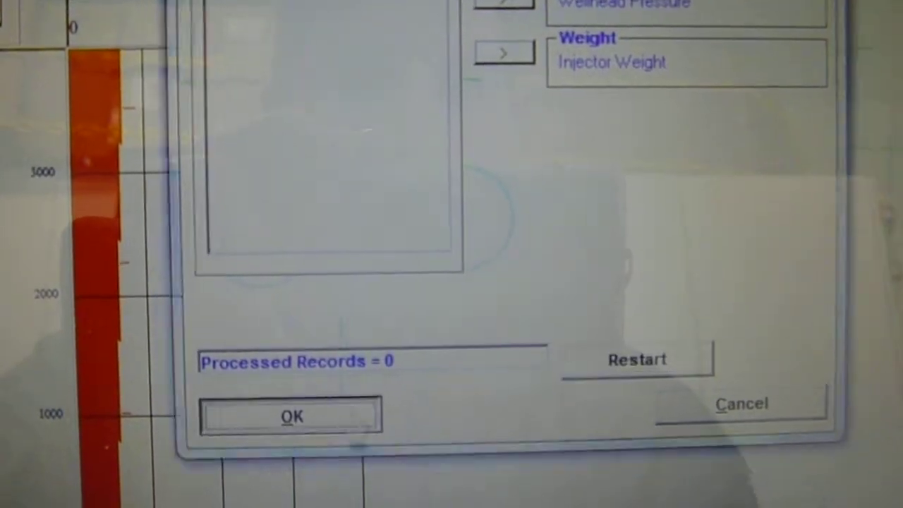
pyautogui.click(291, 415)
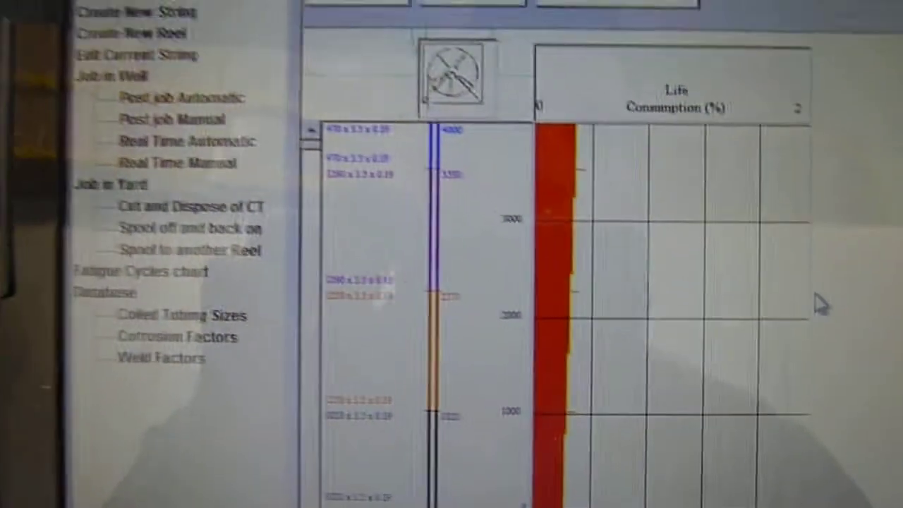